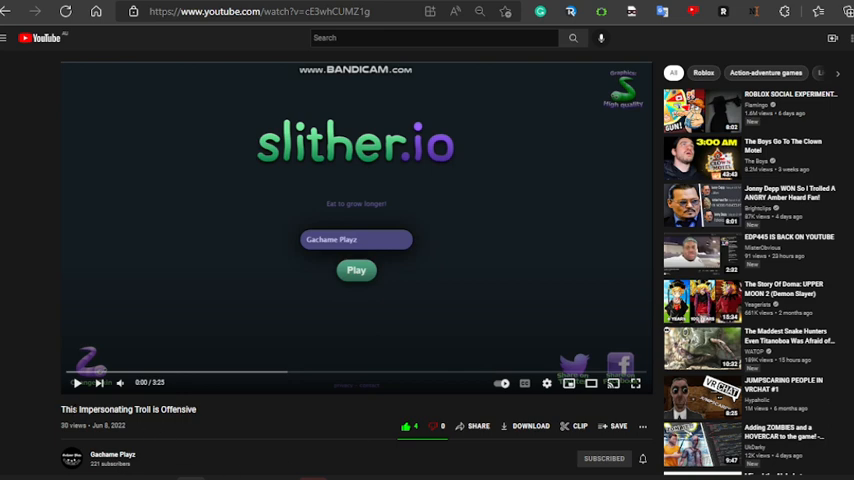
pyautogui.moveTo(120, 420)
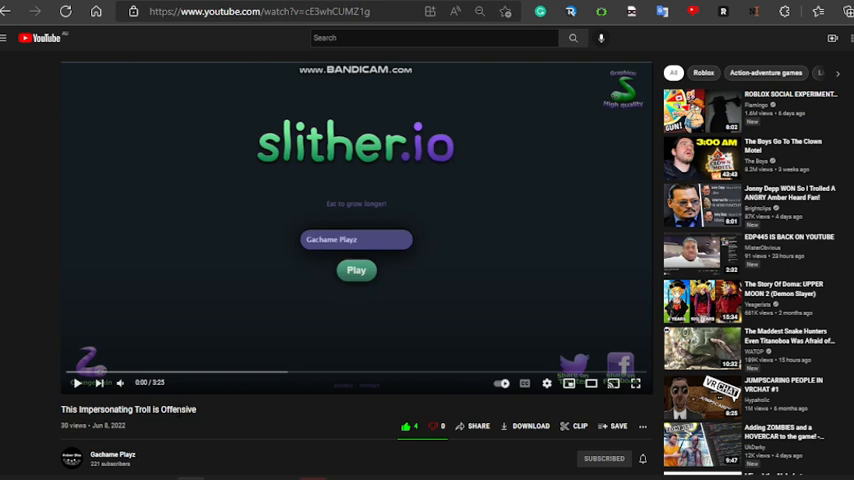
pyautogui.moveTo(304, 290)
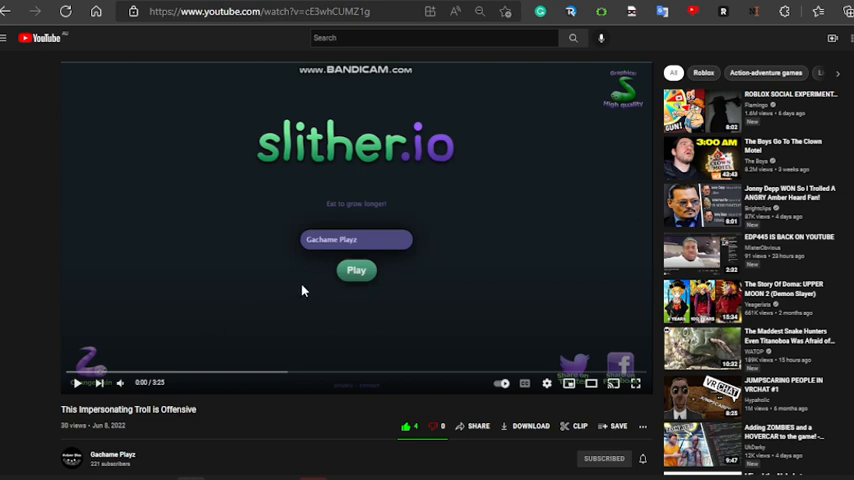
# - Visit the Gachame Playz channel page from the video and open the sidebar menu
pyautogui.scroll(-3)
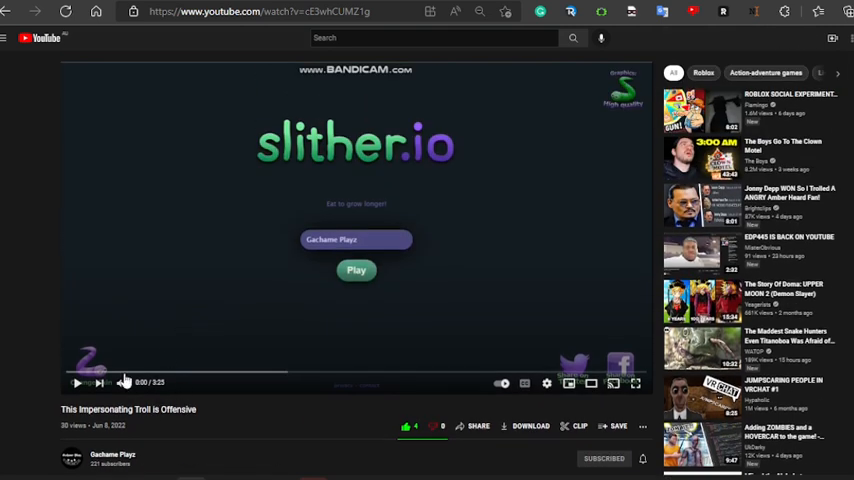
pyautogui.moveTo(35, 60)
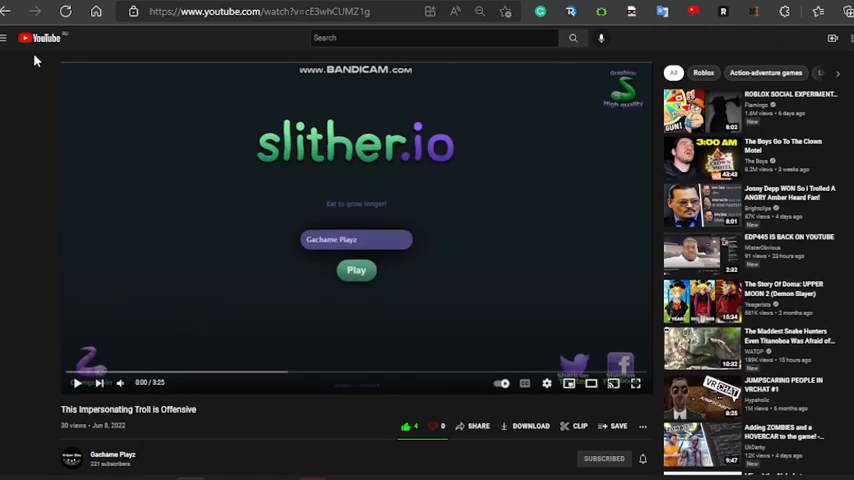
pyautogui.scroll(-3)
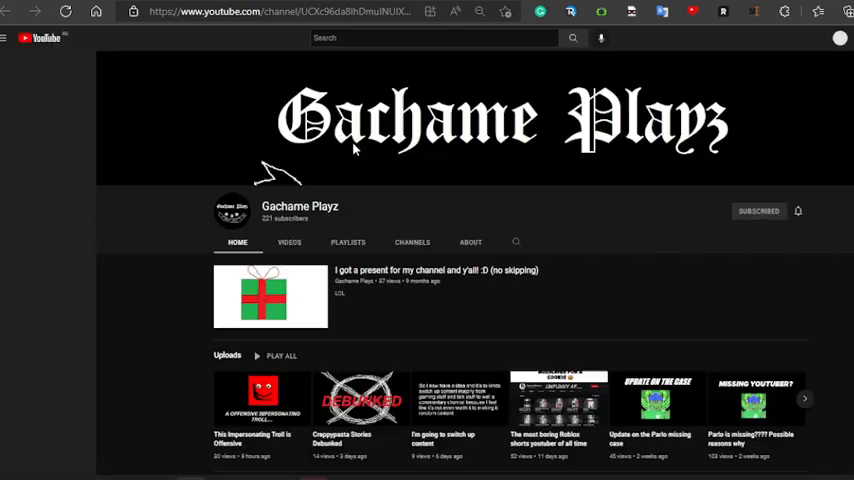
pyautogui.click(7, 38)
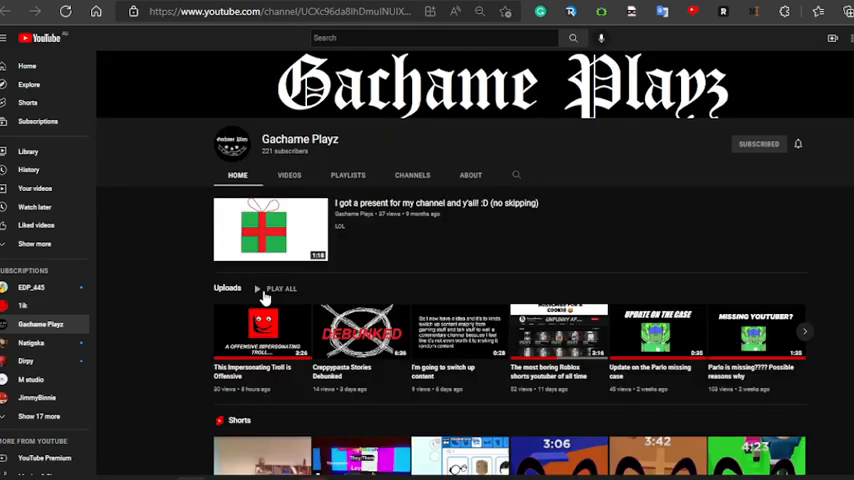
pyautogui.click(263, 332)
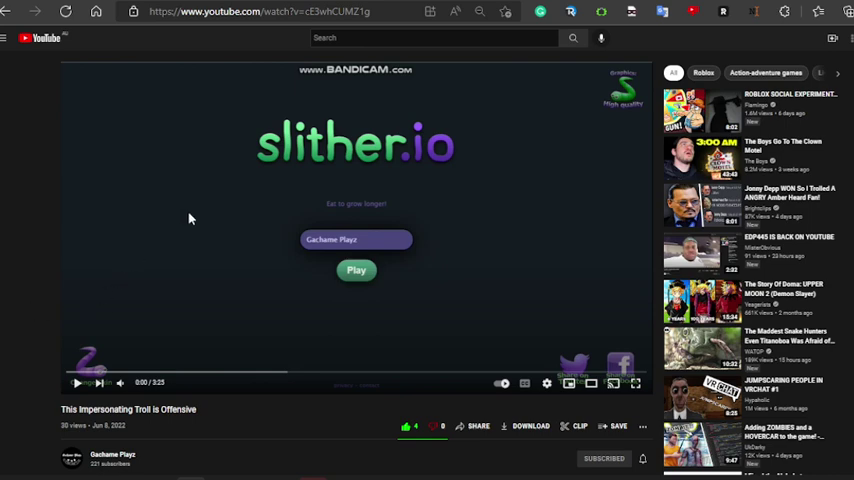
pyautogui.moveTo(263, 157)
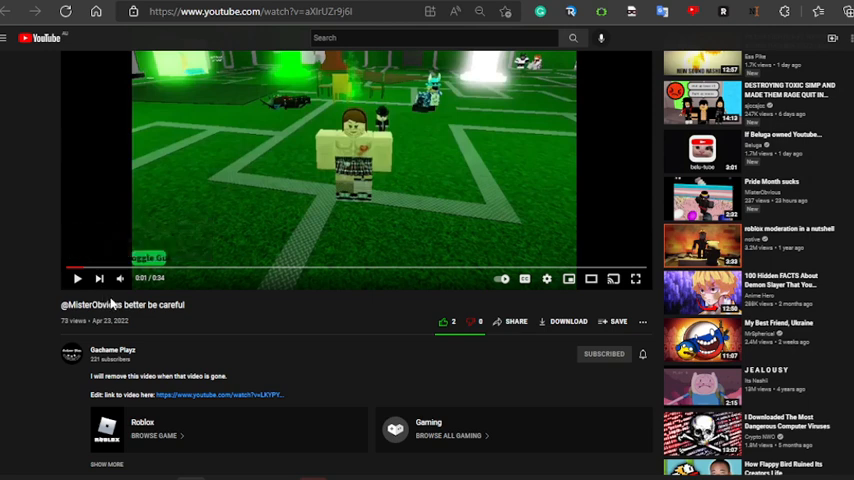
pyautogui.moveTo(119, 254)
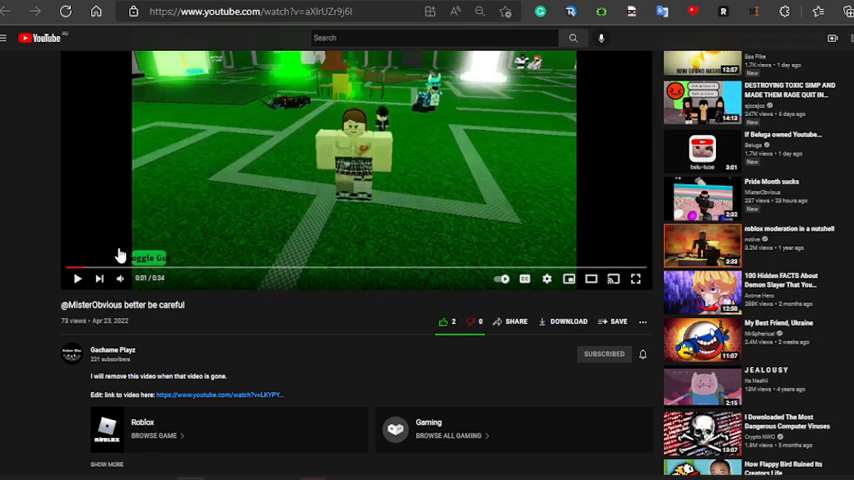
pyautogui.moveTo(8, 138)
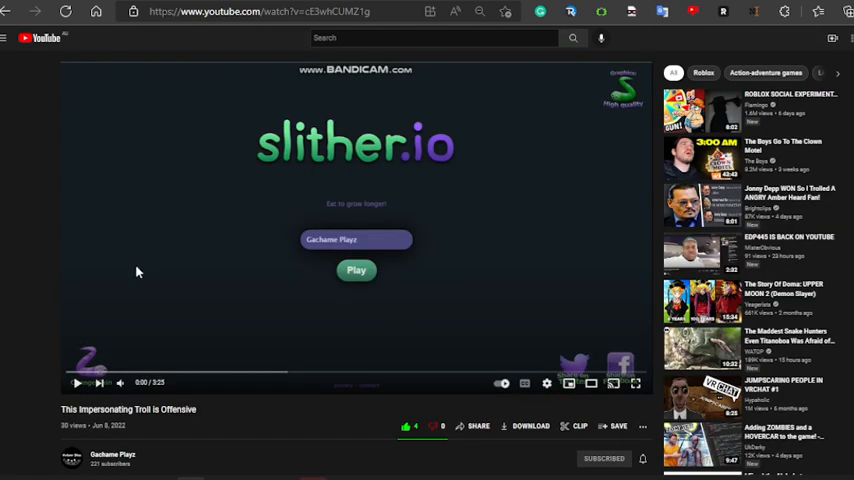
pyautogui.moveTo(181, 288)
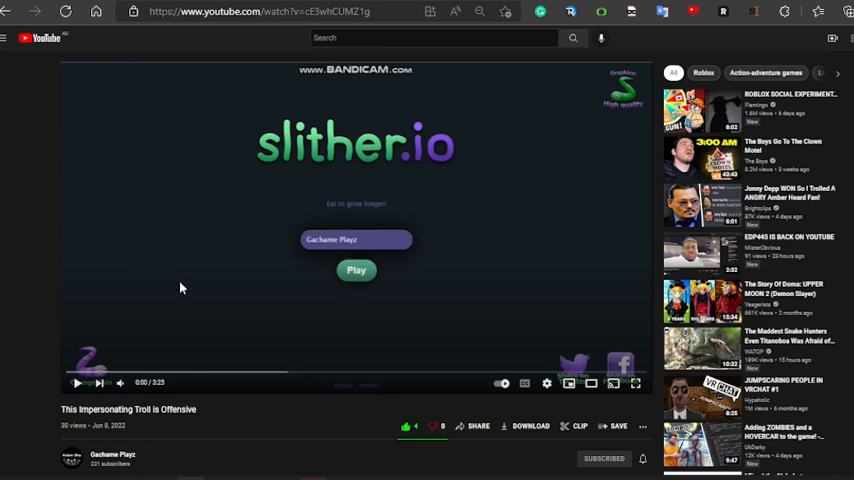
# - Dislike the troll video, then nudge the OBS Desktop Audio slider
pyautogui.click(432, 426)
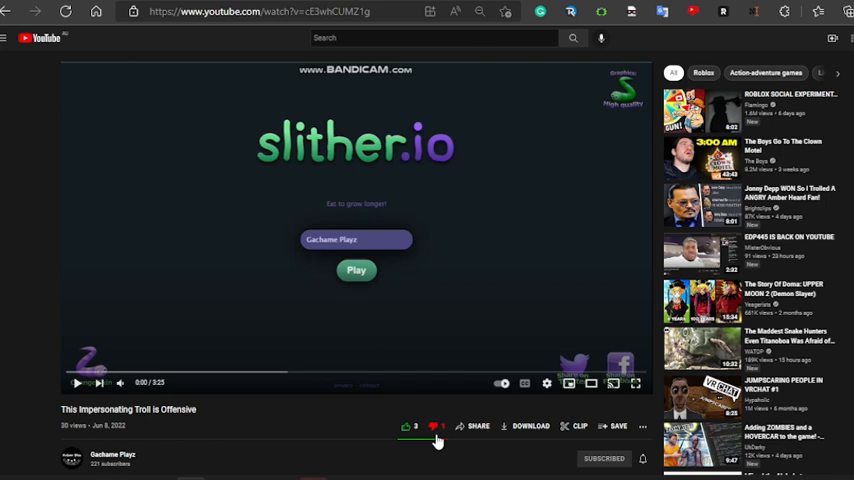
pyautogui.click(433, 426)
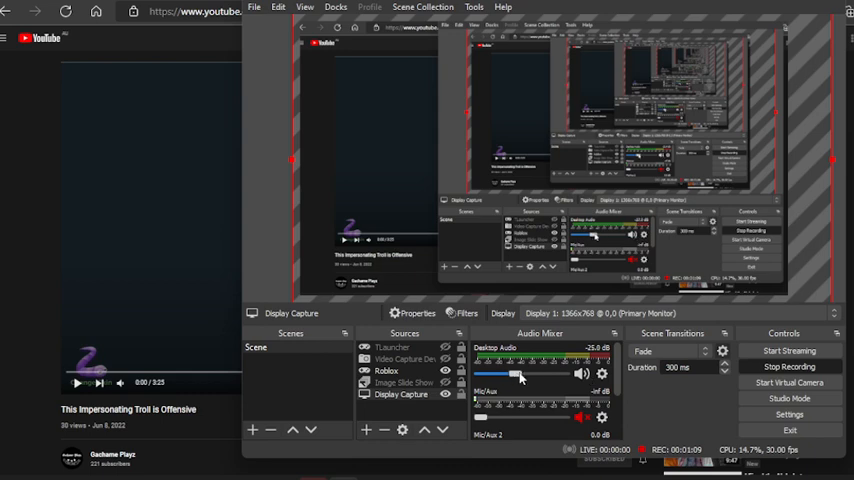
pyautogui.moveTo(520, 373); pyautogui.dragTo(530, 373)
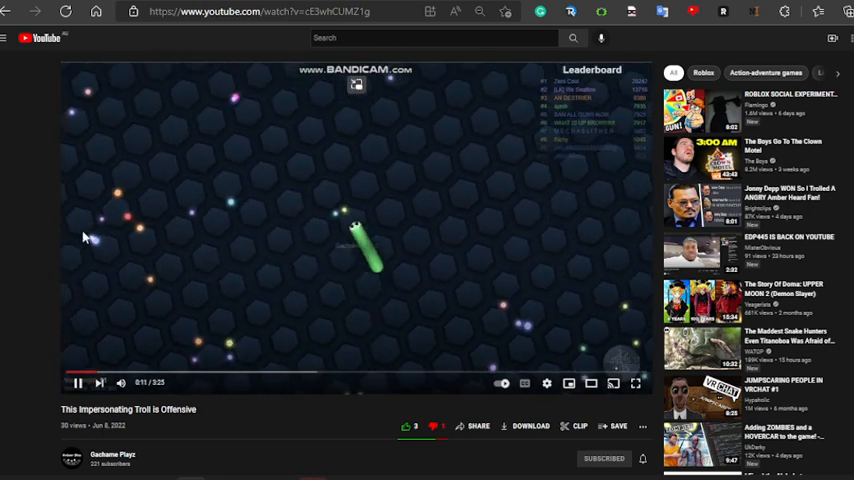
pyautogui.moveTo(18, 232)
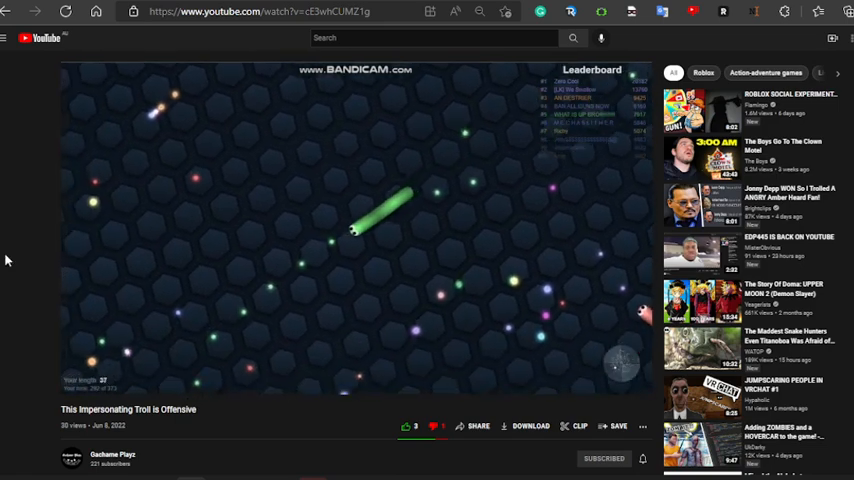
# - Scroll the watch page while the slither.io gameplay runs to about 0:25
pyautogui.scroll(-3)
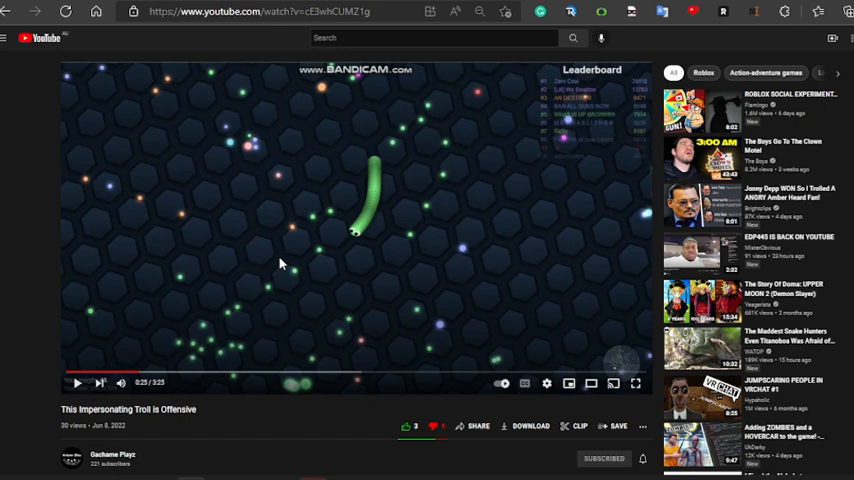
pyautogui.moveTo(363, 202)
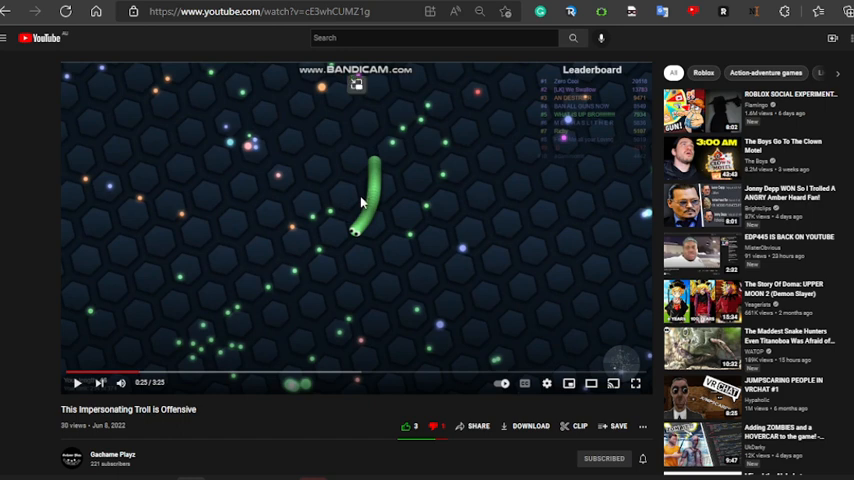
pyautogui.moveTo(362, 203)
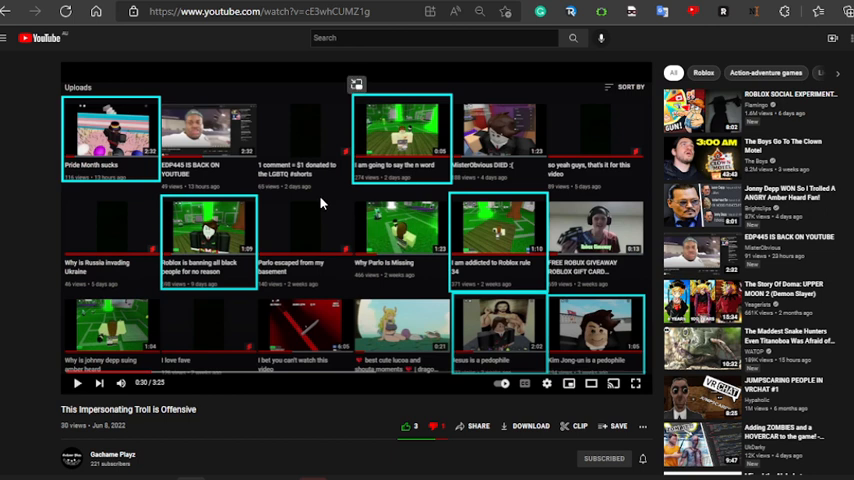
pyautogui.moveTo(467, 210)
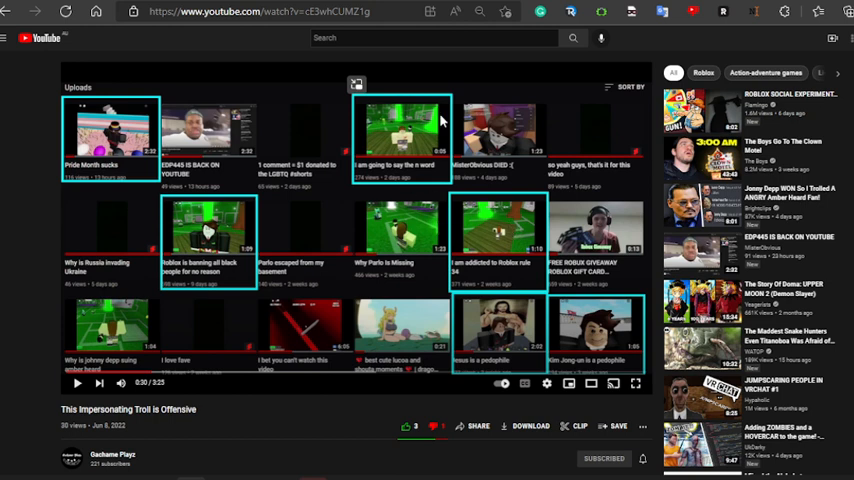
pyautogui.moveTo(331, 166)
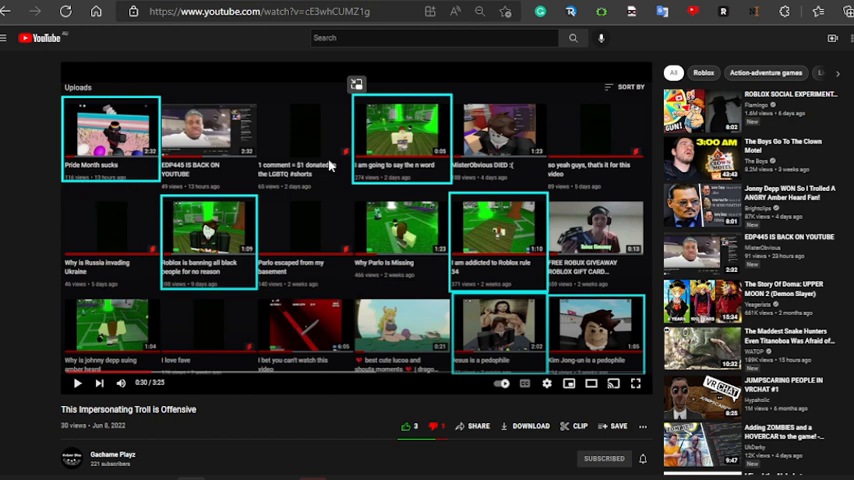
pyautogui.moveTo(109, 172)
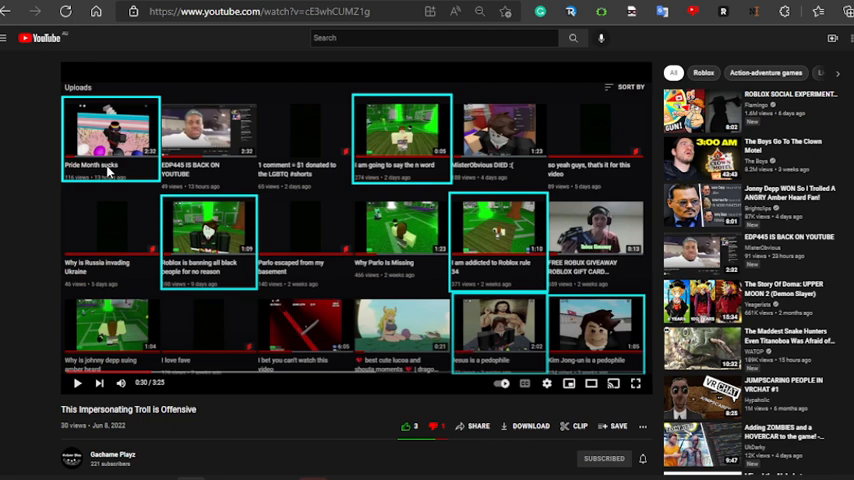
pyautogui.moveTo(316, 225)
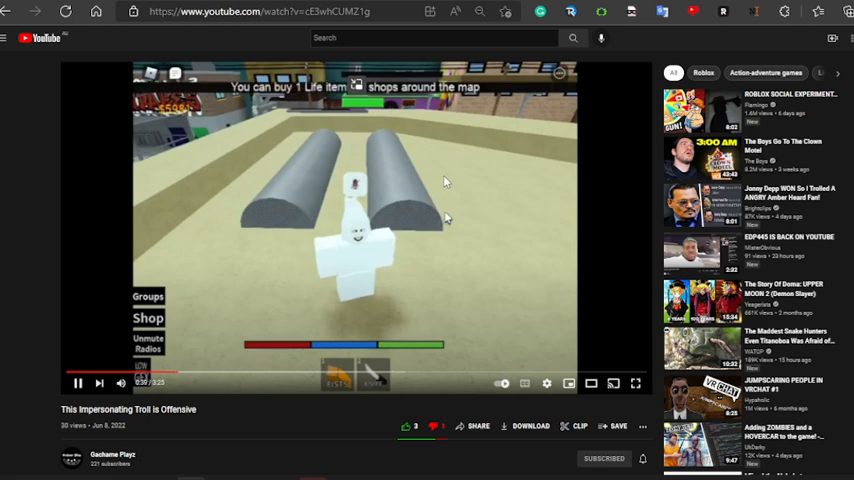
# - Pause the troll video during the Roblox clip around 0:40
pyautogui.click(77, 383)
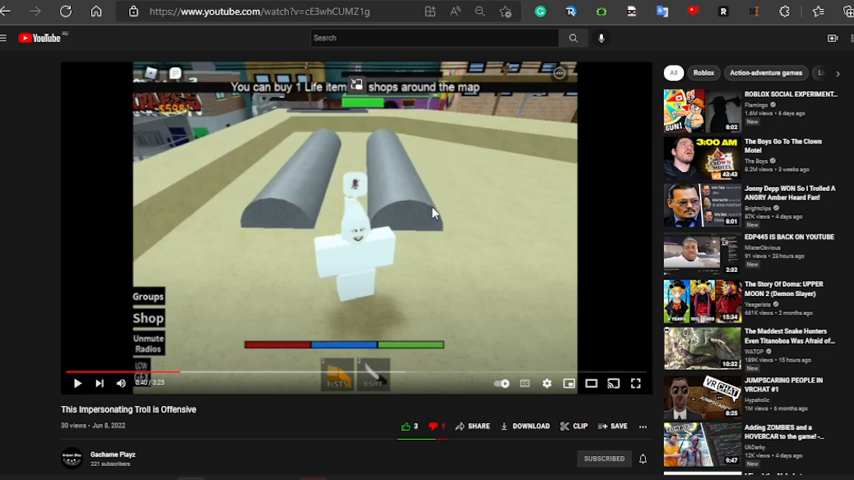
pyautogui.moveTo(328, 230)
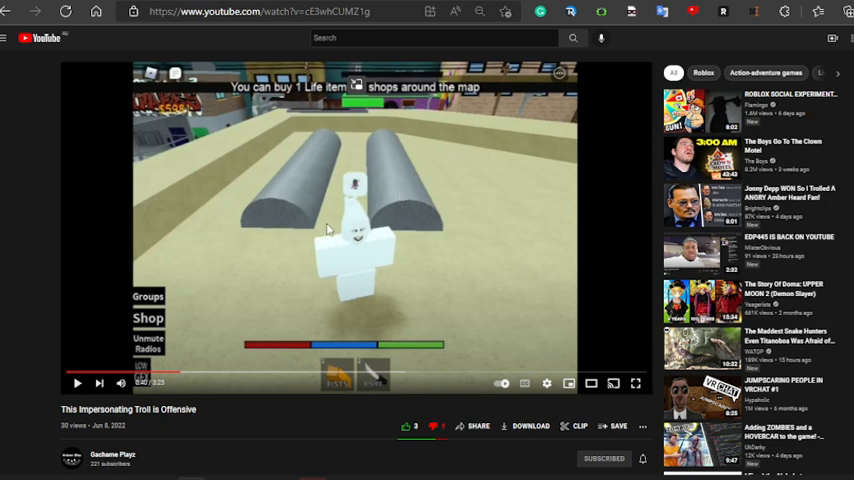
pyautogui.moveTo(348, 229)
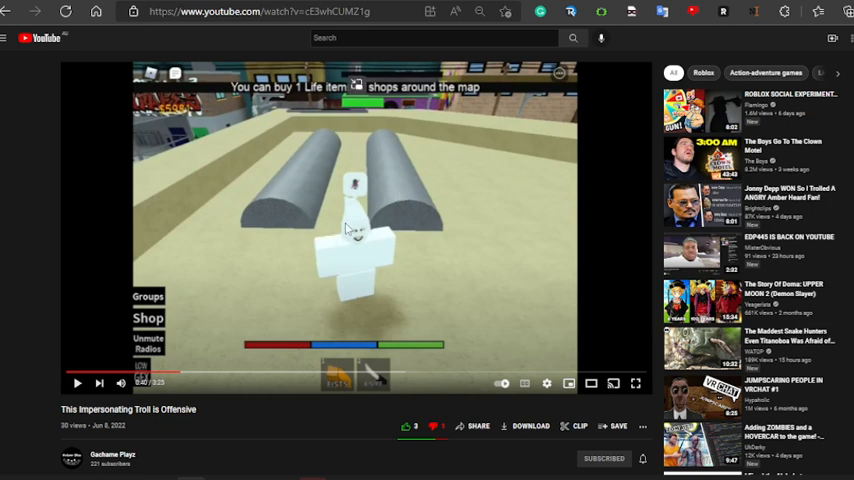
pyautogui.moveTo(416, 237)
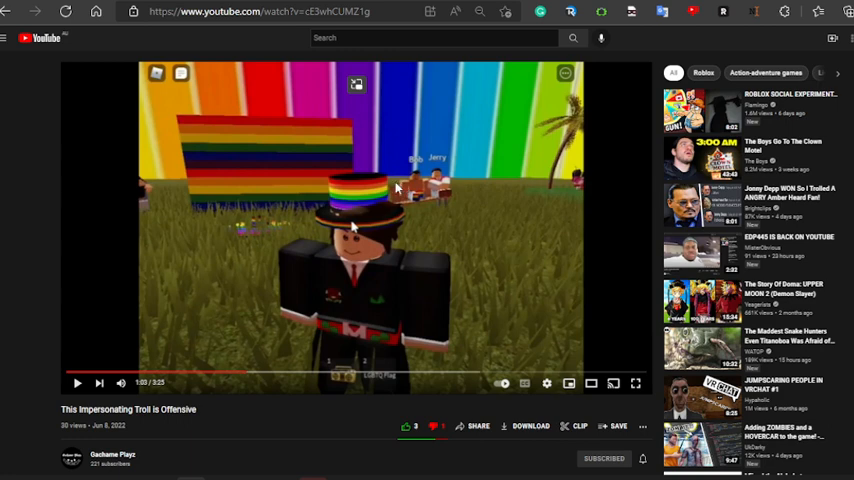
pyautogui.moveTo(460, 221)
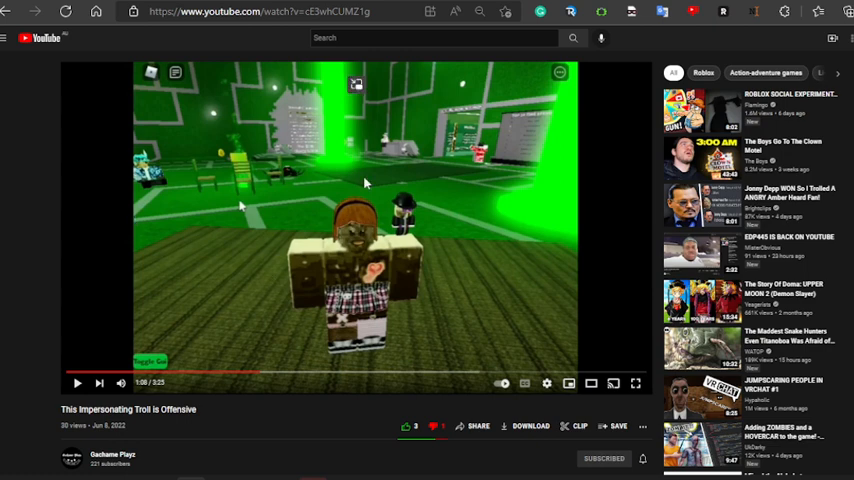
pyautogui.moveTo(362, 187)
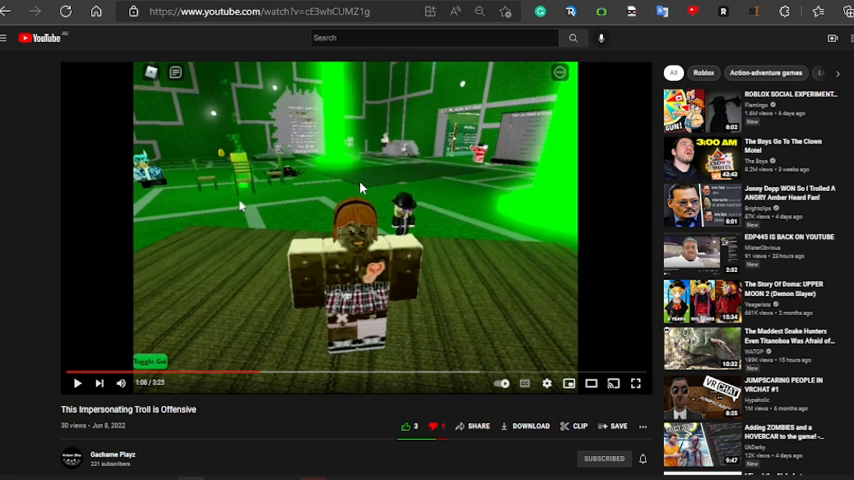
pyautogui.moveTo(392, 253)
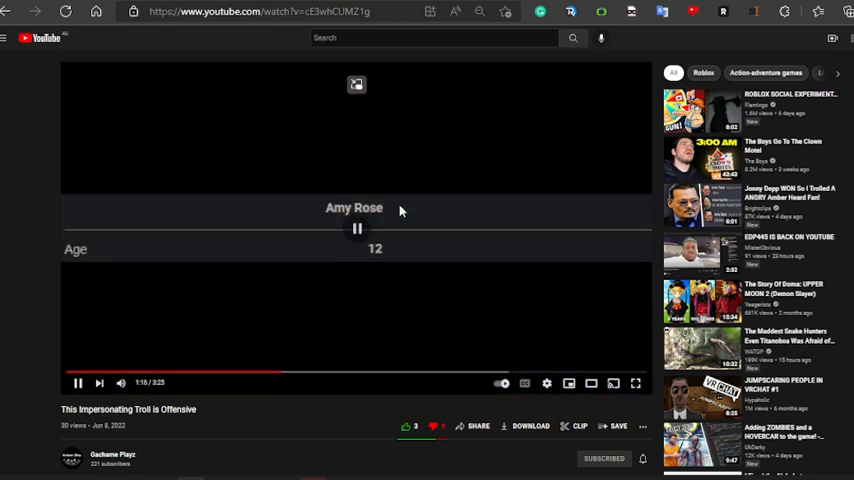
# - Pause the video to react, then resume it toward the slither.io footage
pyautogui.click(77, 383)
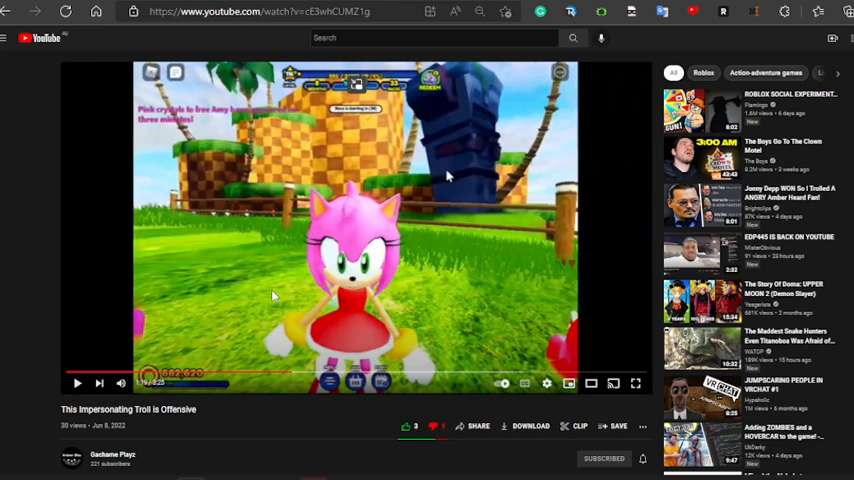
pyautogui.click(77, 383)
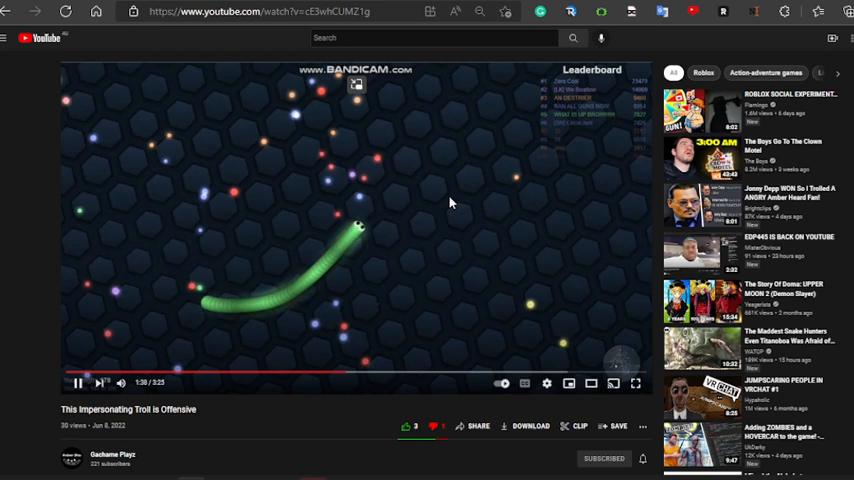
# - Pause the video at 1:39 in the snake game clip, then resume playback
pyautogui.click(76, 382)
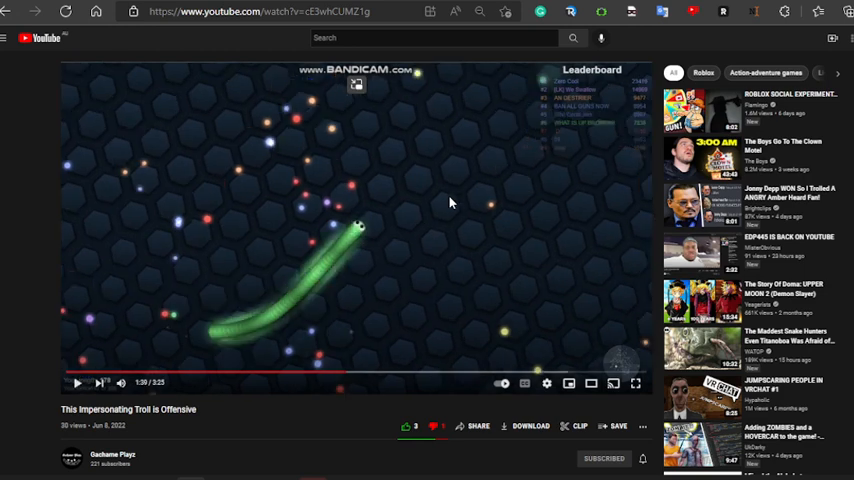
pyautogui.moveTo(451, 220)
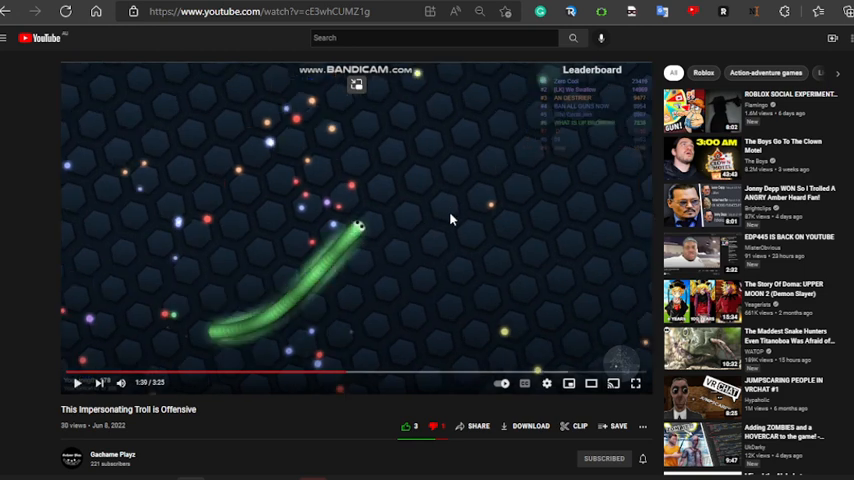
pyautogui.moveTo(461, 234)
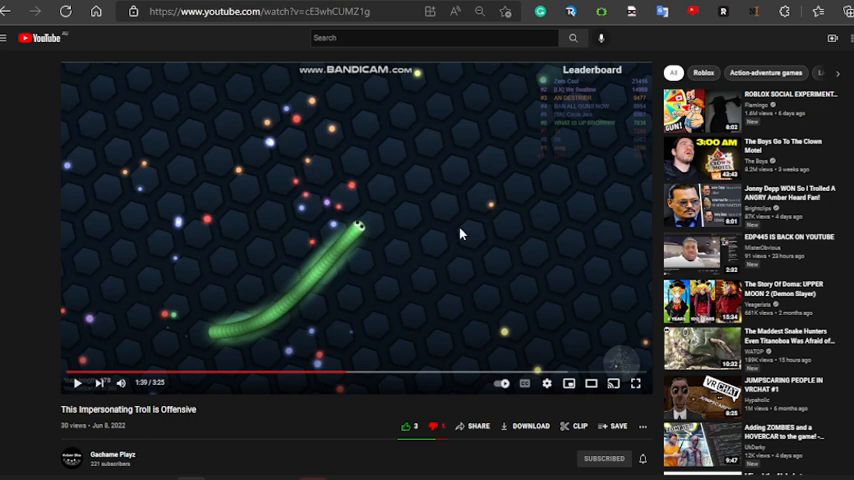
pyautogui.moveTo(454, 244)
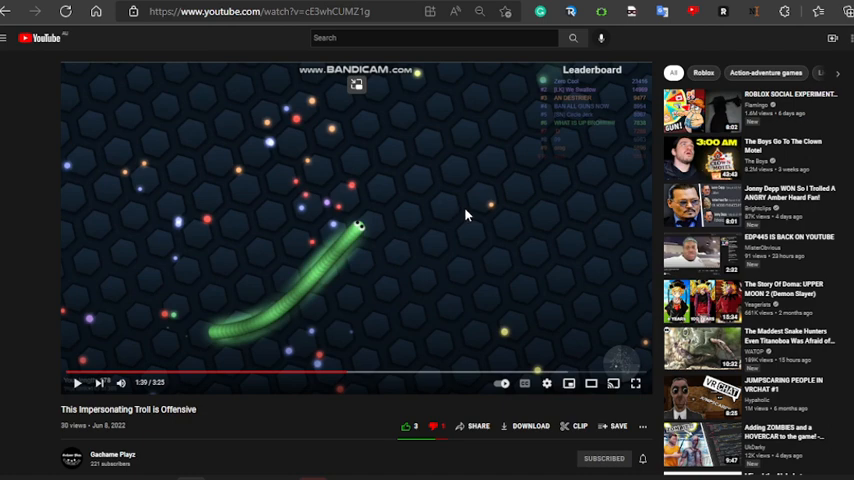
pyautogui.click(77, 383)
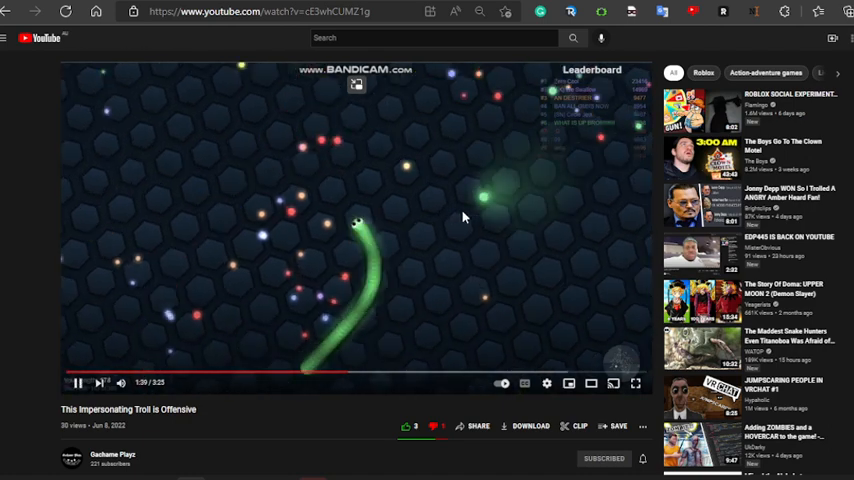
pyautogui.moveTo(458, 228)
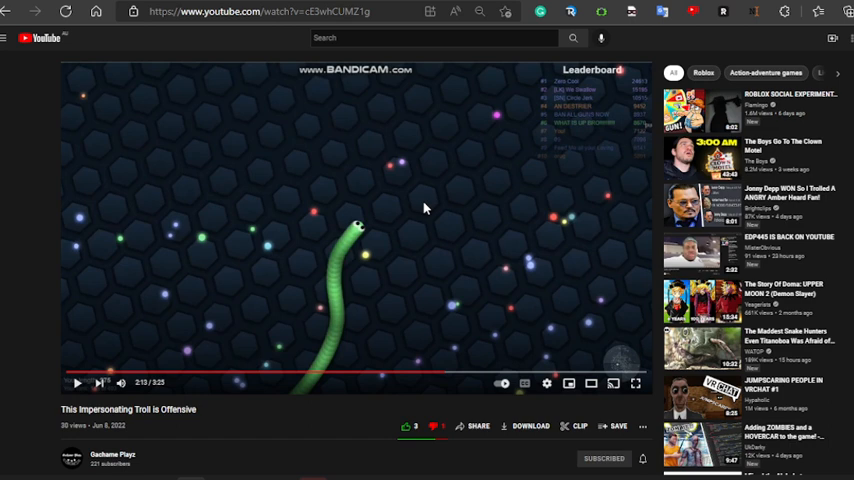
# - Resume the video and let it play until pausing at 3:23 of 3:25
pyautogui.click(77, 383)
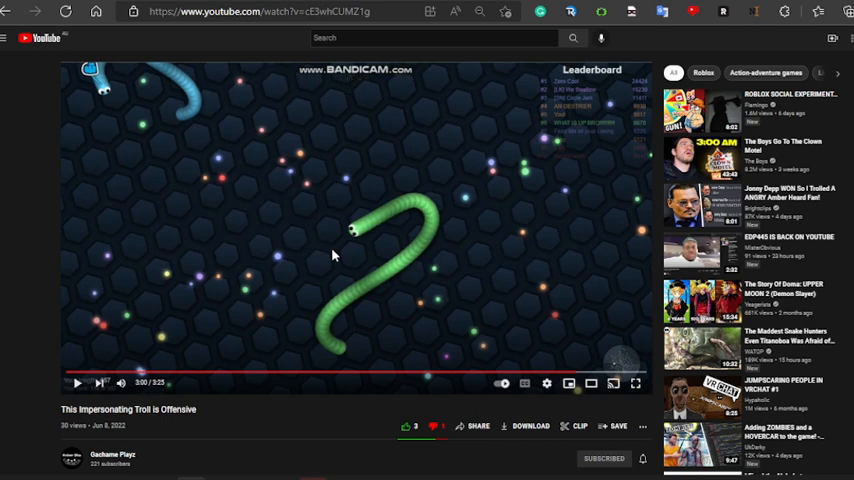
pyautogui.moveTo(370, 202)
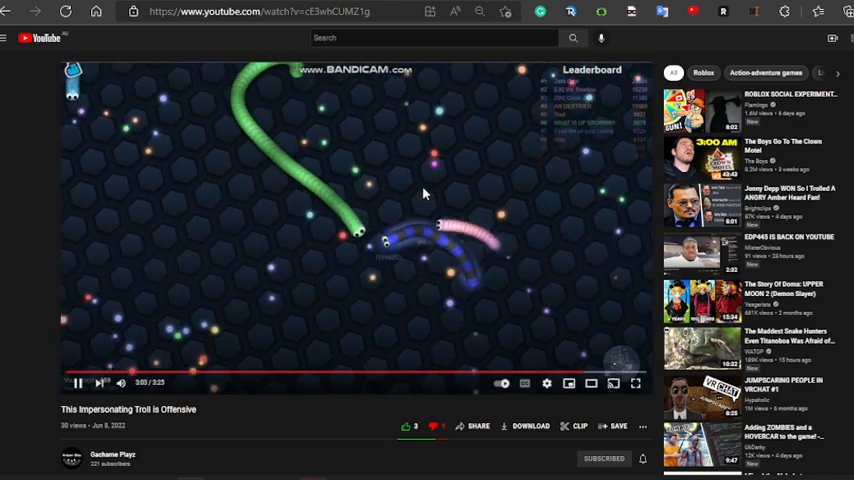
pyautogui.click(77, 382)
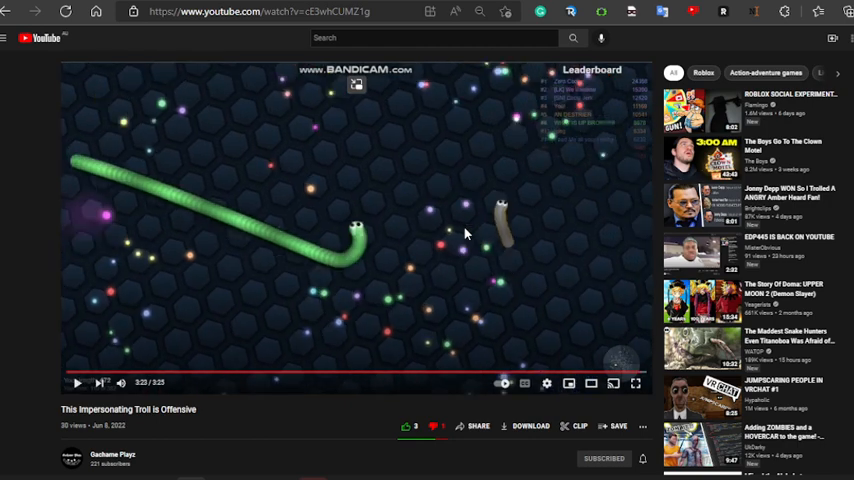
# - Scroll down through the video's last comments, then scroll back up
pyautogui.scroll(-3)
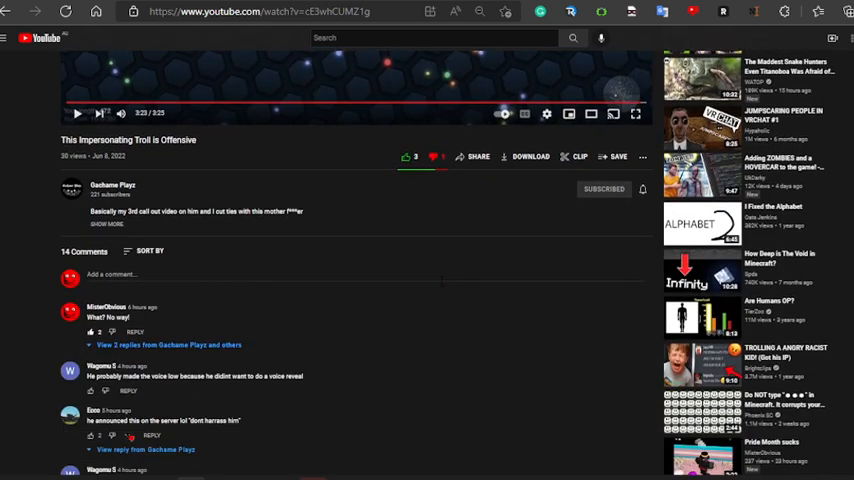
pyautogui.scroll(-3)
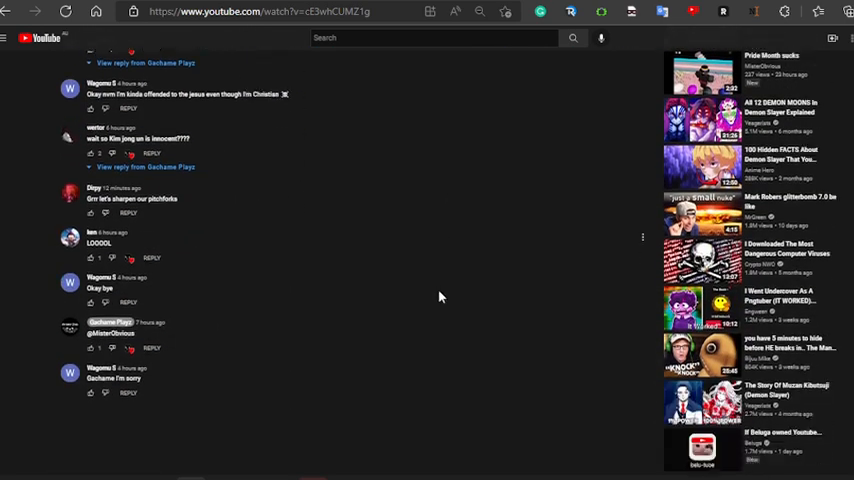
pyautogui.scroll(-3)
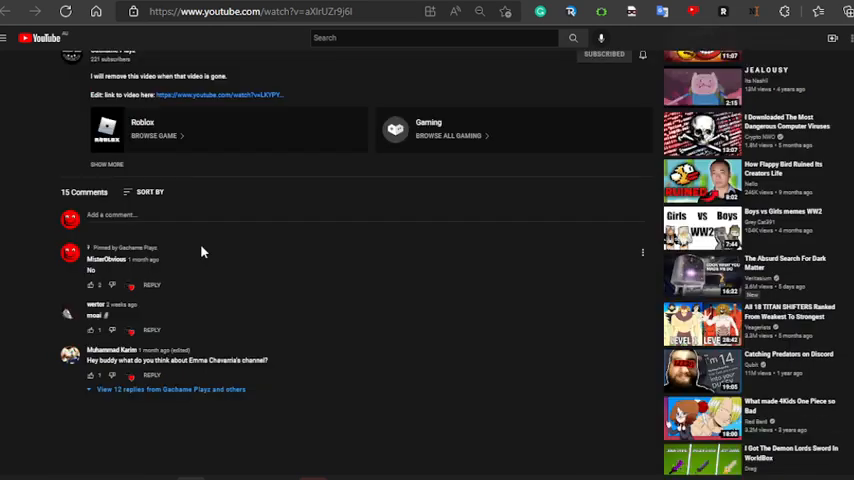
pyautogui.scroll(3)
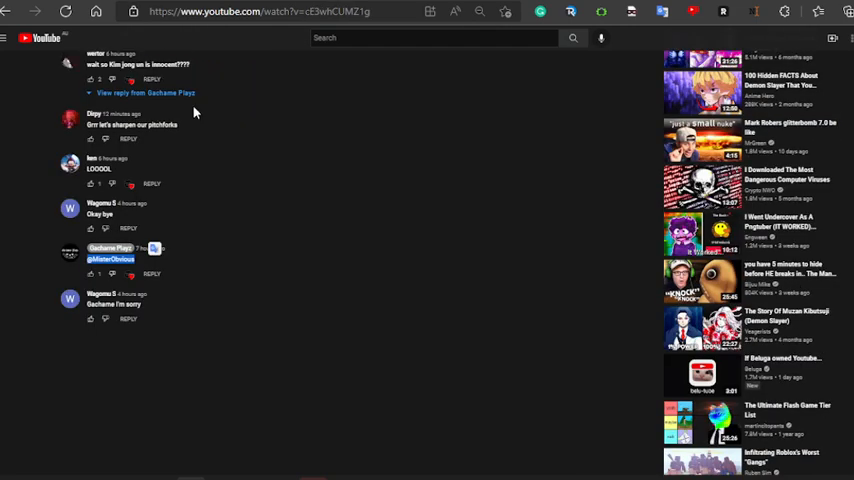
pyautogui.scroll(3)
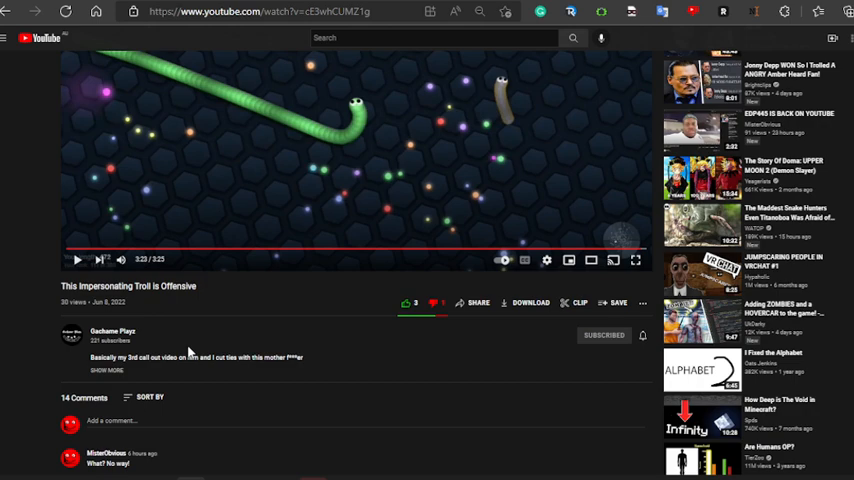
pyautogui.moveTo(374, 450)
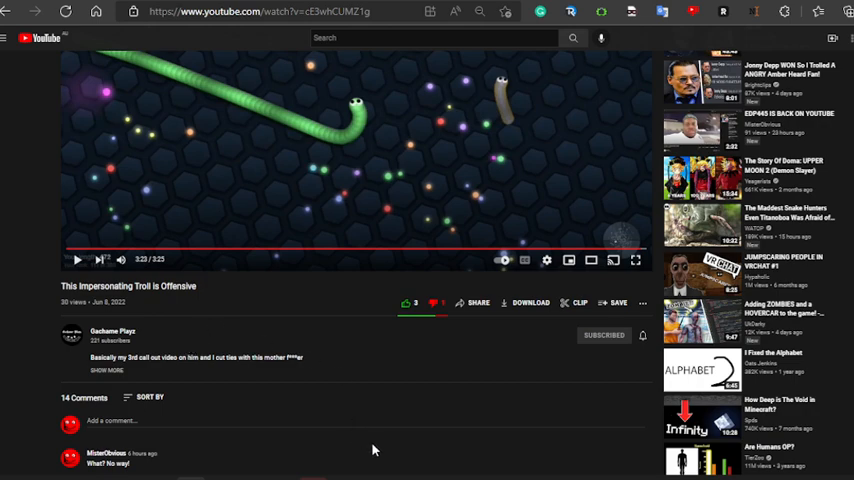